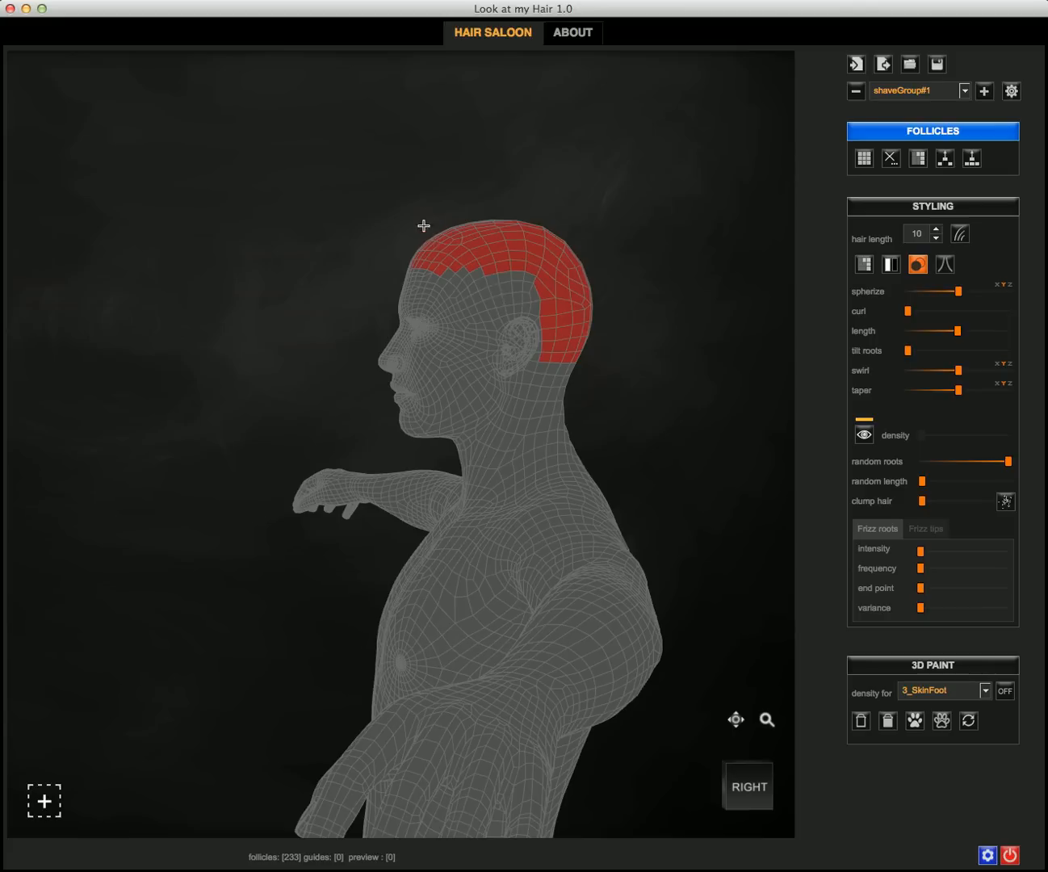
- Paint the follicle selection over the whole scalp until the hairline is covered, about 389 follicles
click(489, 361)
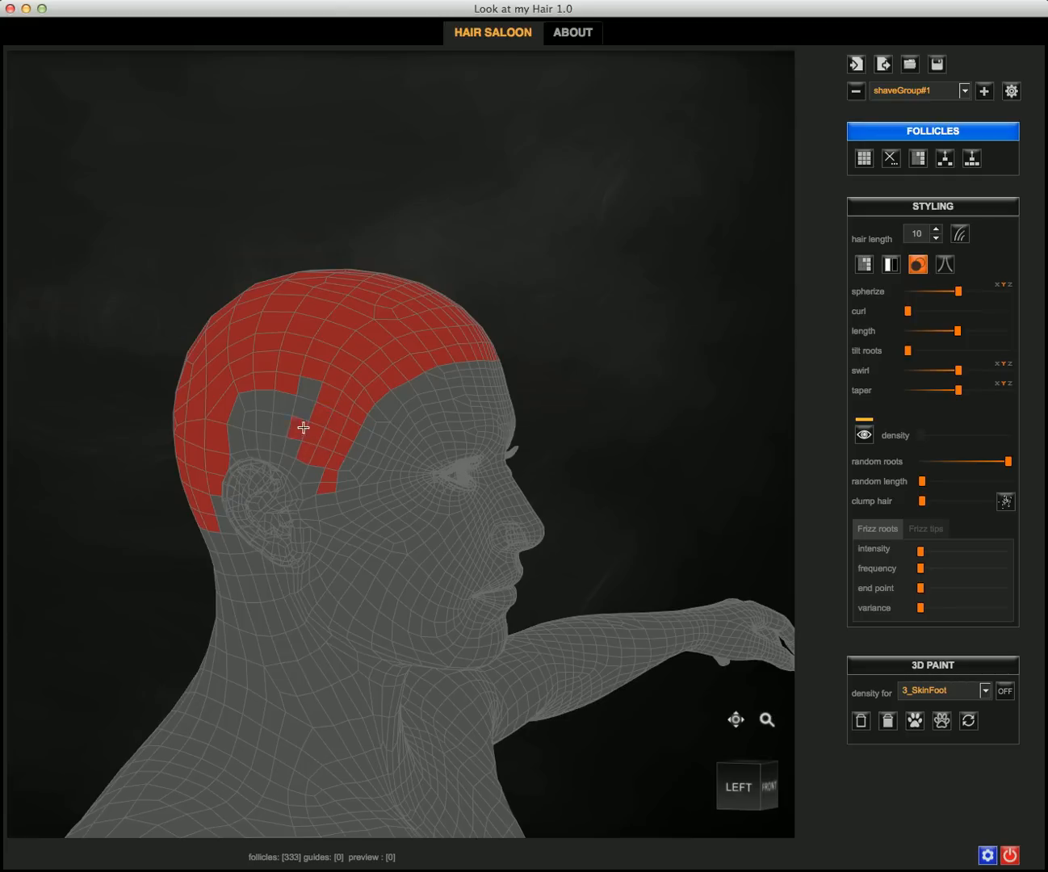
click(302, 428)
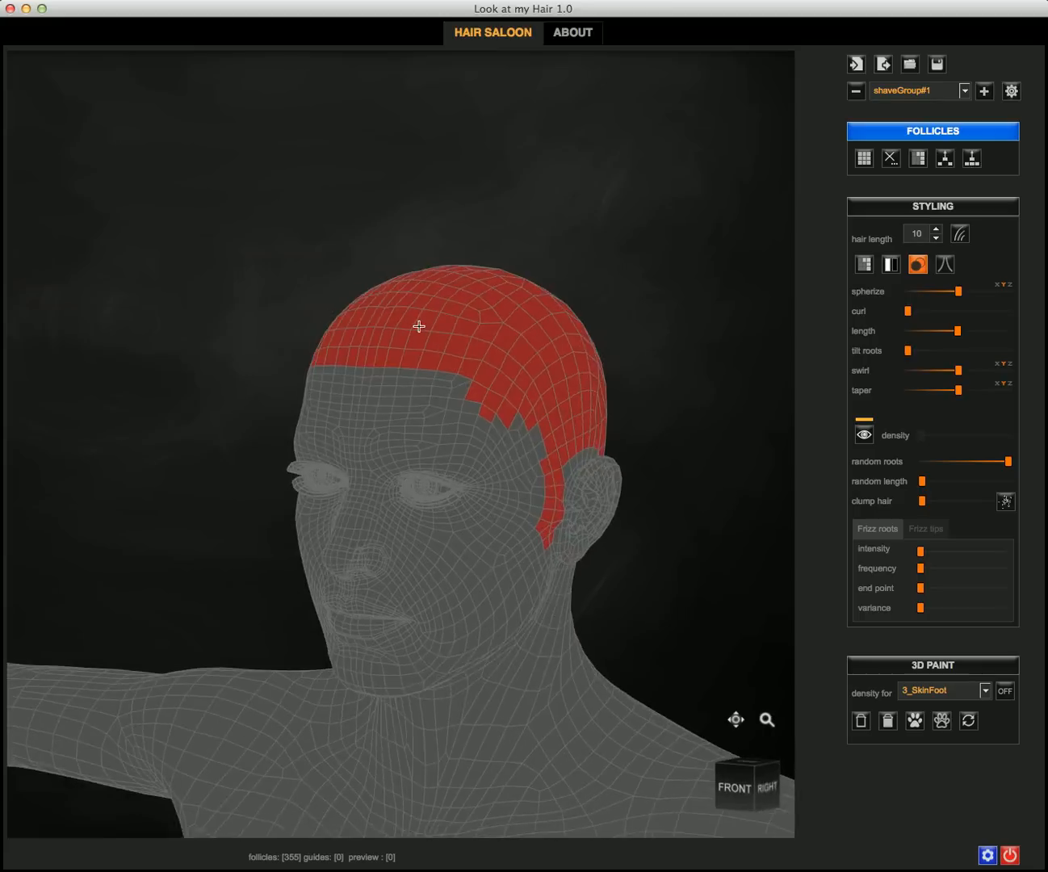
drag(418, 327, 452, 410)
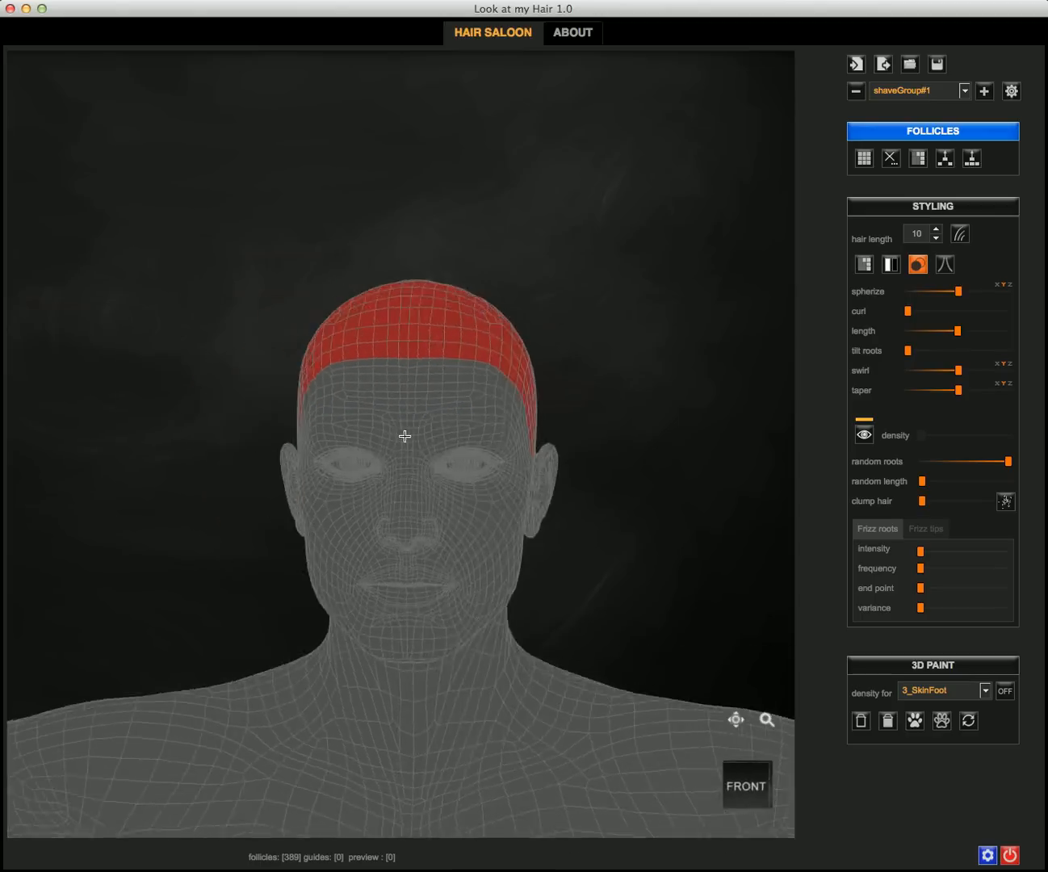
- Load the dog model and select a block of about 150 follicles on its flank
drag(404, 436, 488, 527)
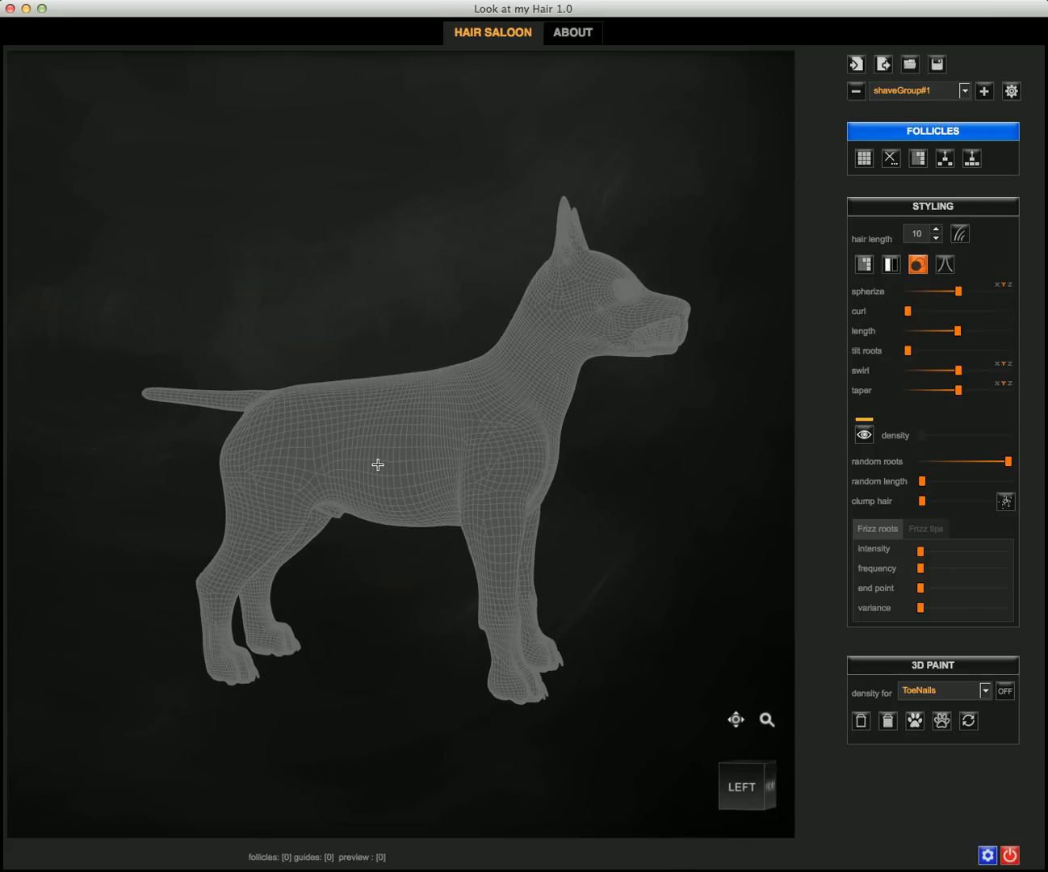
click(381, 465)
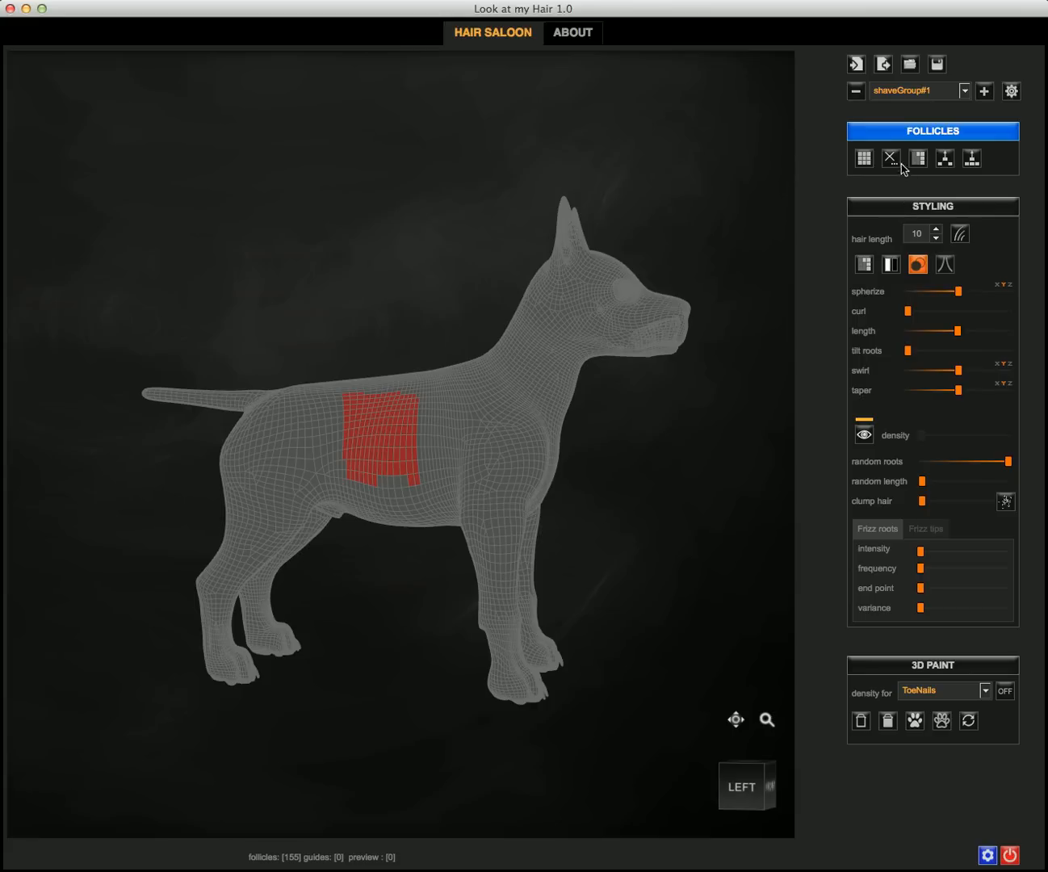
- Add follicles over the whole Coat surface via Follicles by surface, about 20,874 total, and close the setup
click(892, 158)
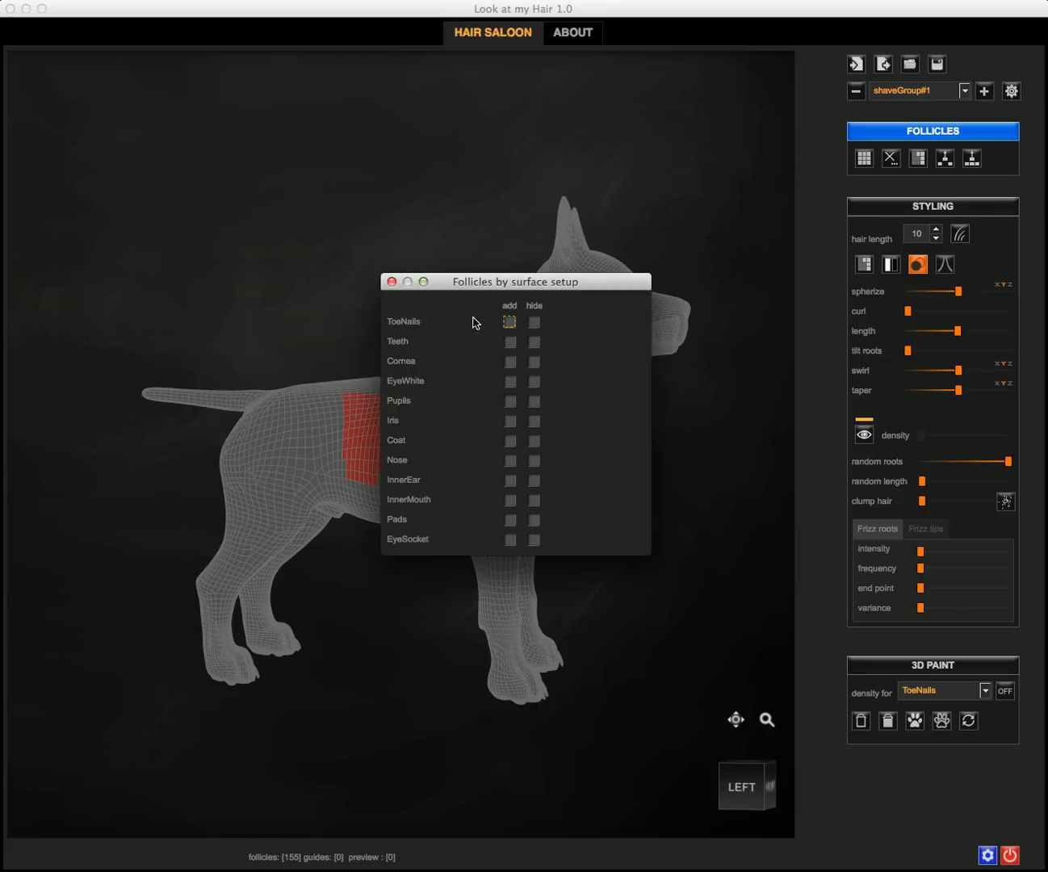
drag(514, 281, 266, 68)
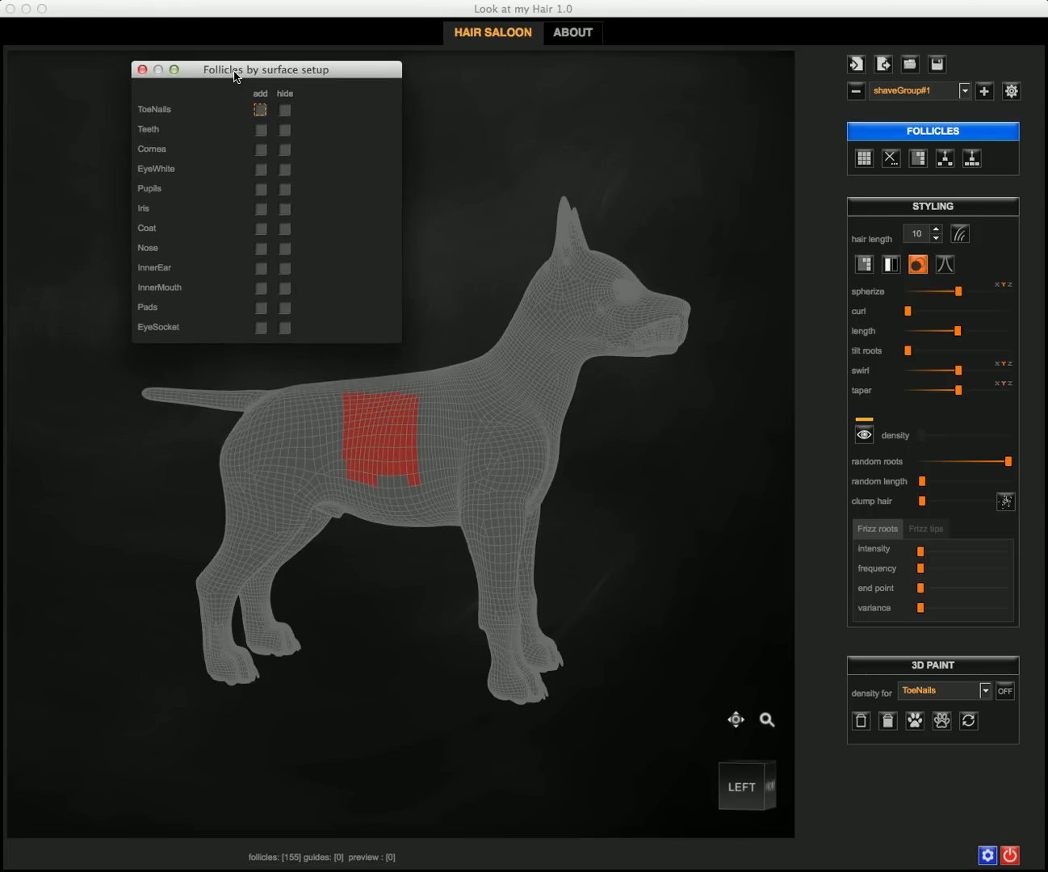
mouse_move(455, 457)
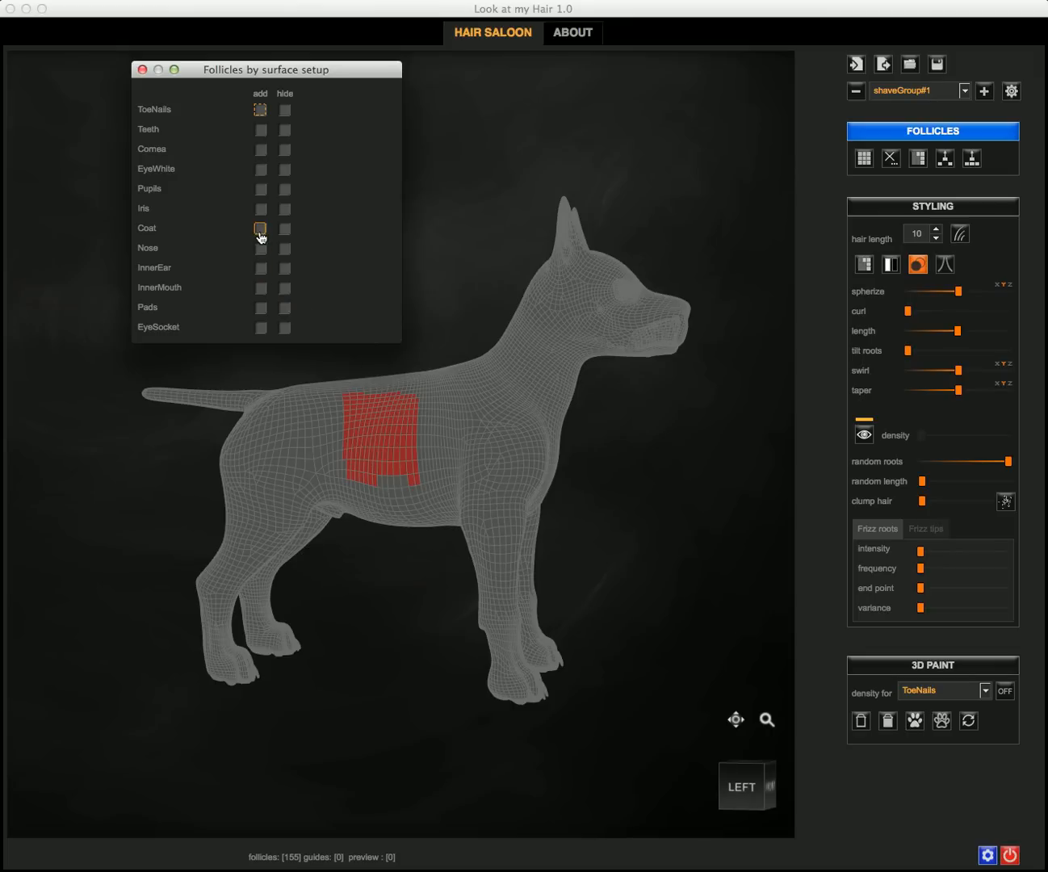
click(260, 228)
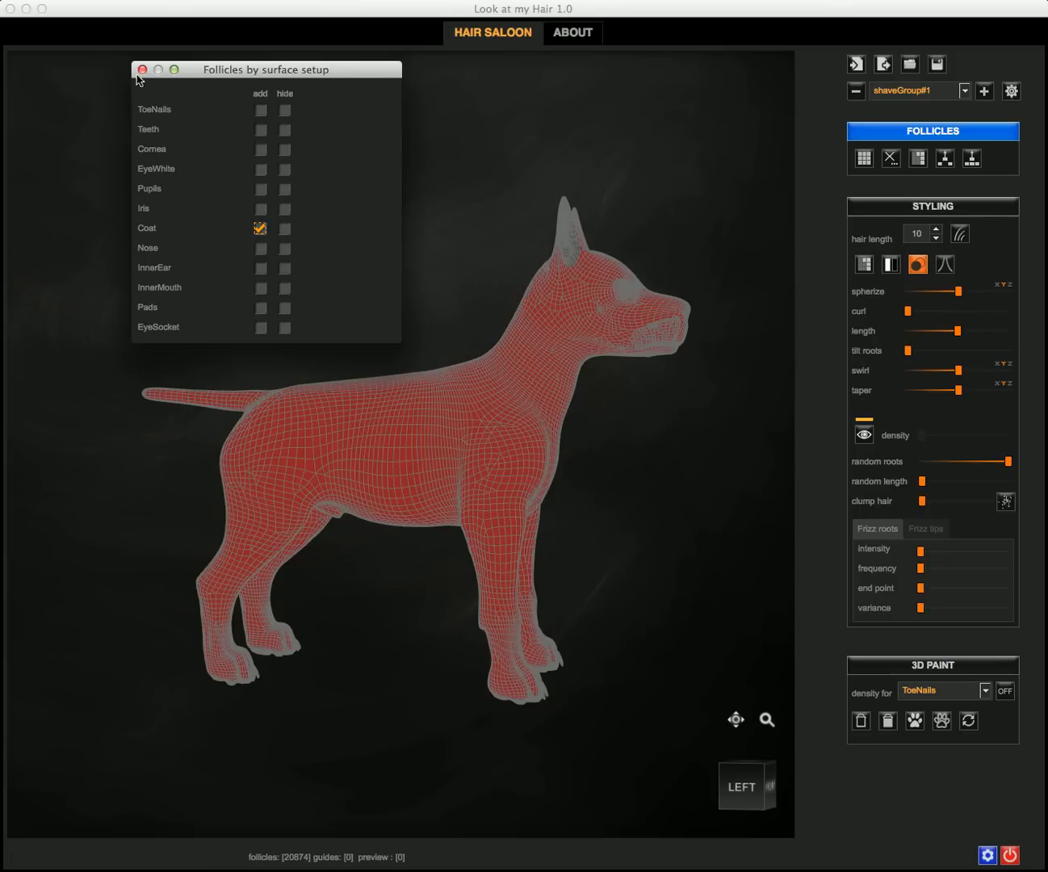
click(143, 68)
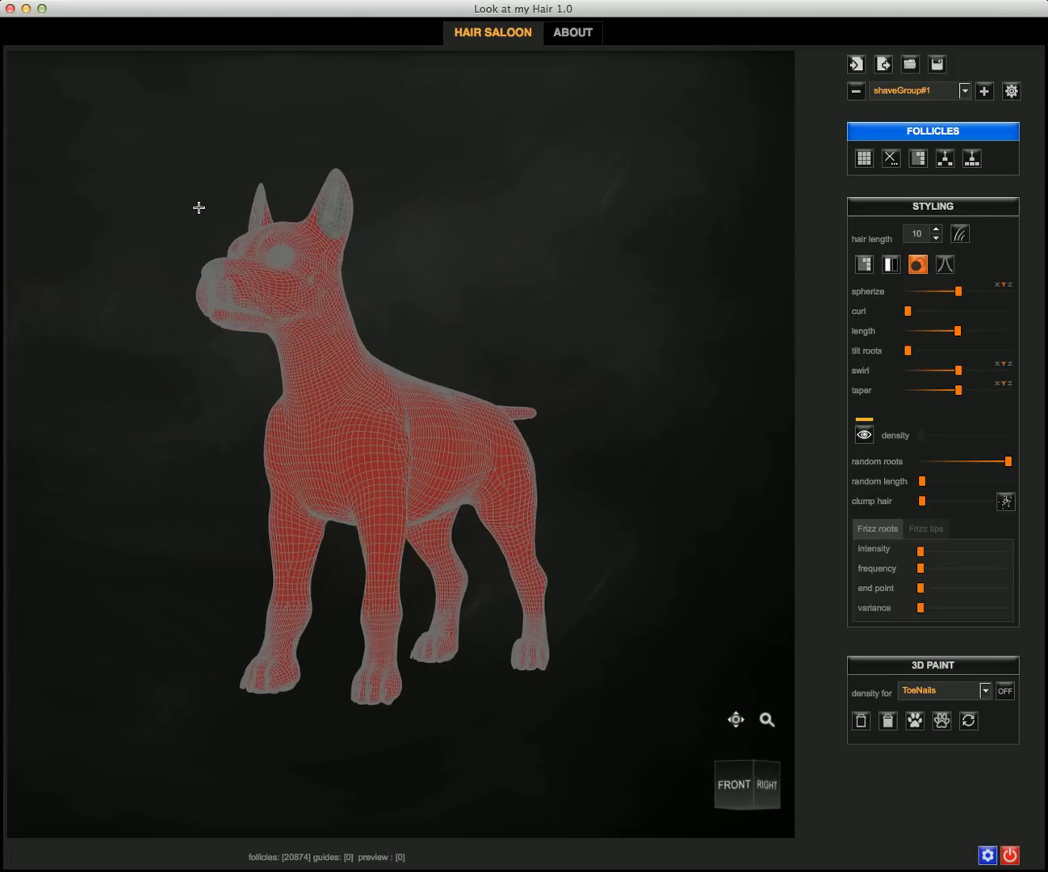